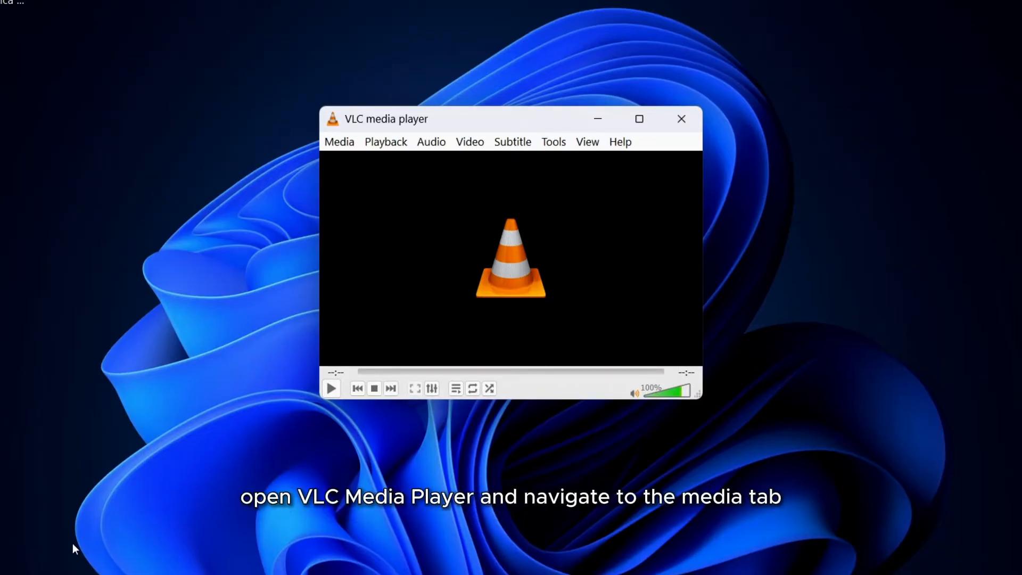
mouse_move(295, 135)
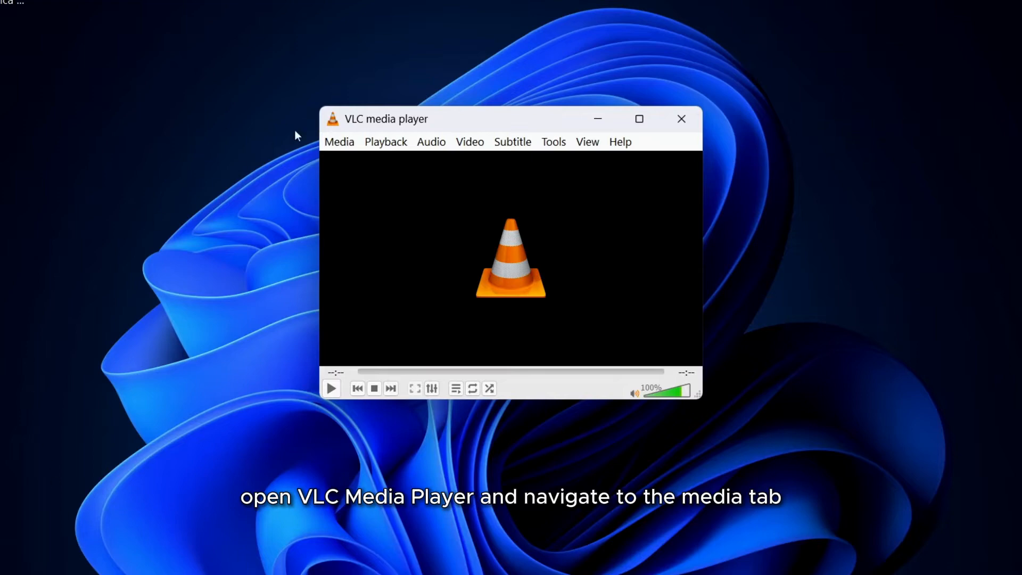
Step: Add the Captain America Brave New World file from the Desktop as the stream source
click(339, 142)
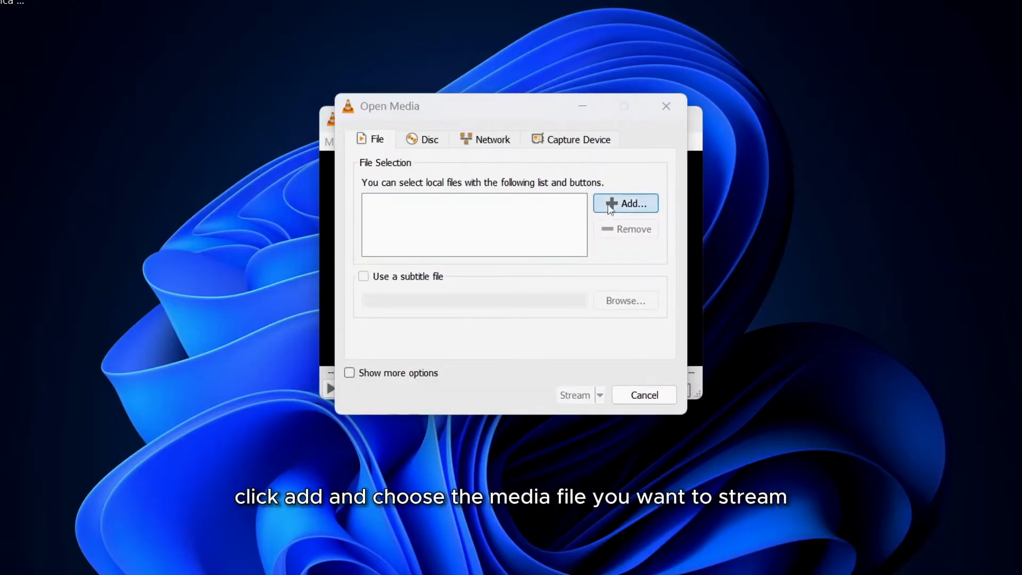
click(625, 202)
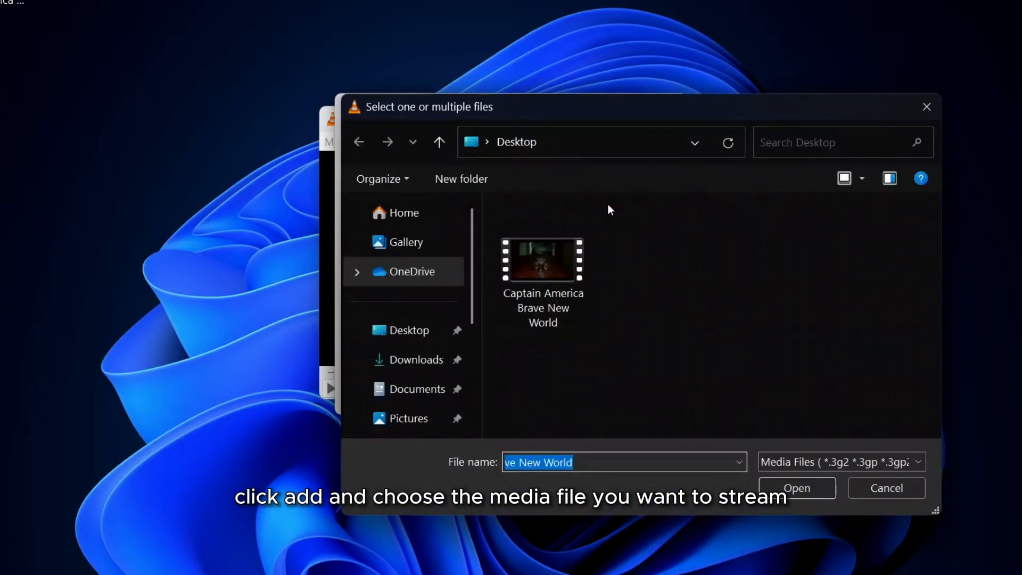
click(794, 488)
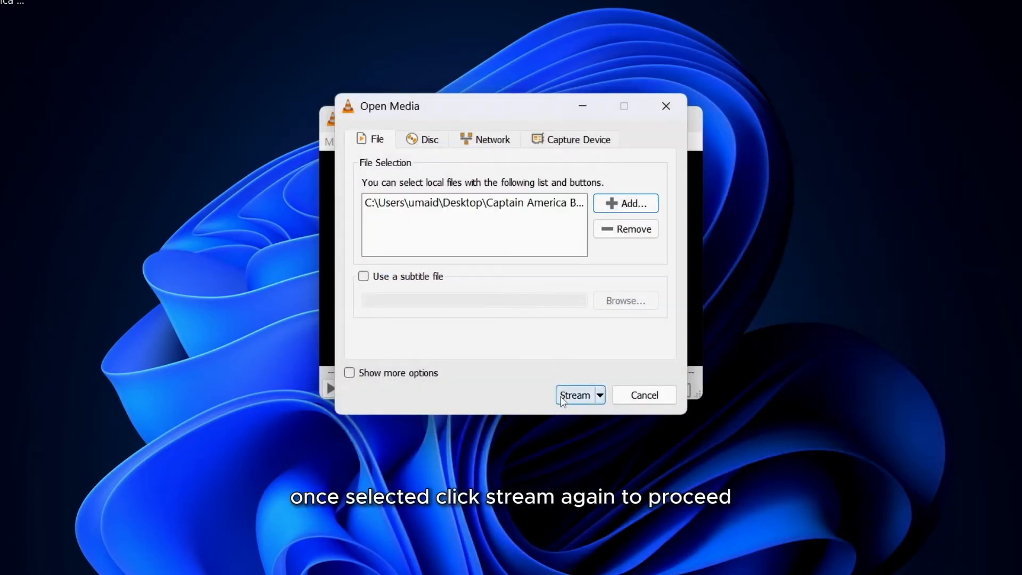
Step: Enable Display locally and add an HTTP destination on port 8080 with path /
click(576, 395)
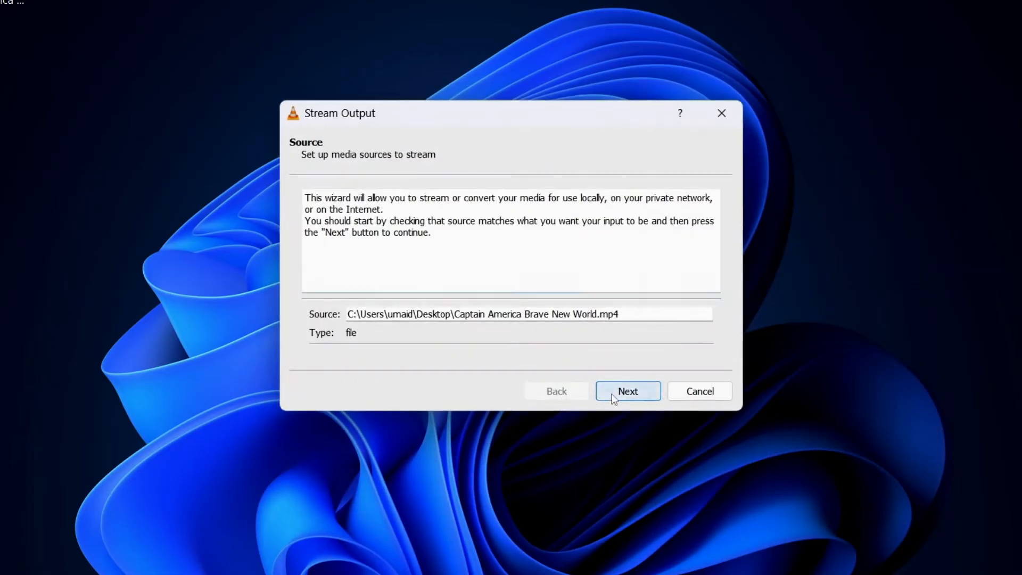
click(627, 391)
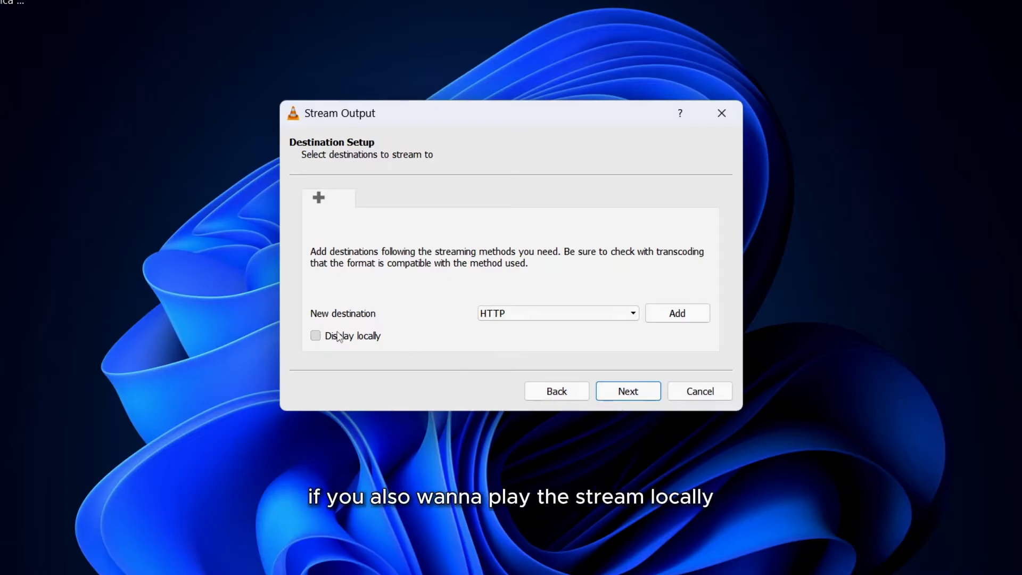
click(315, 335)
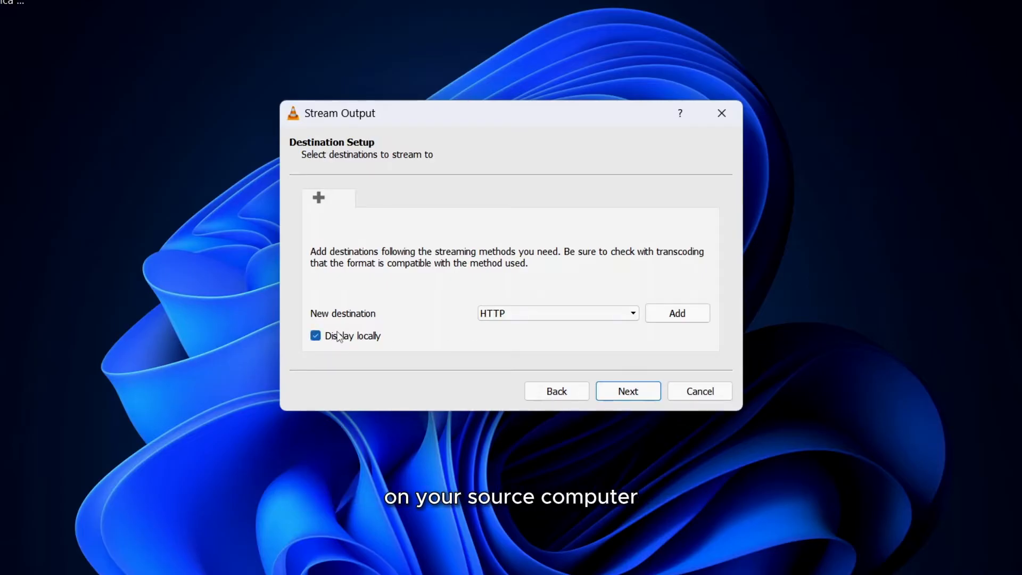
mouse_move(387, 324)
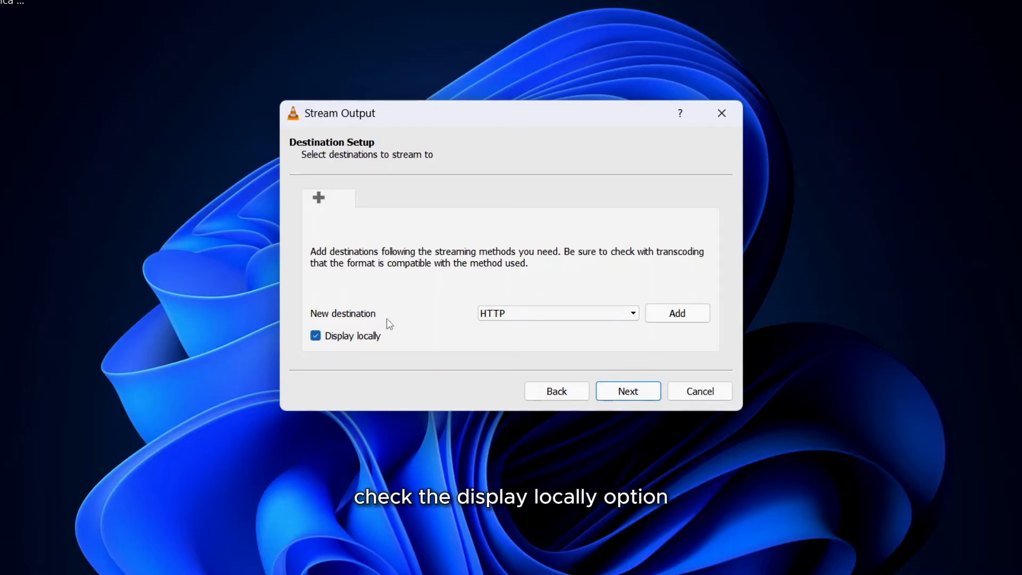
click(677, 313)
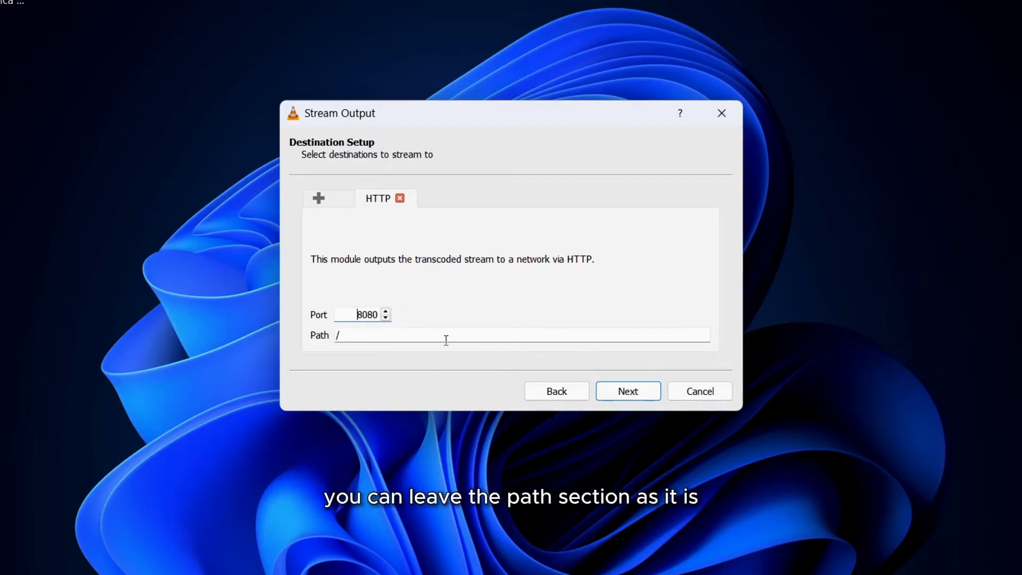
click(457, 335)
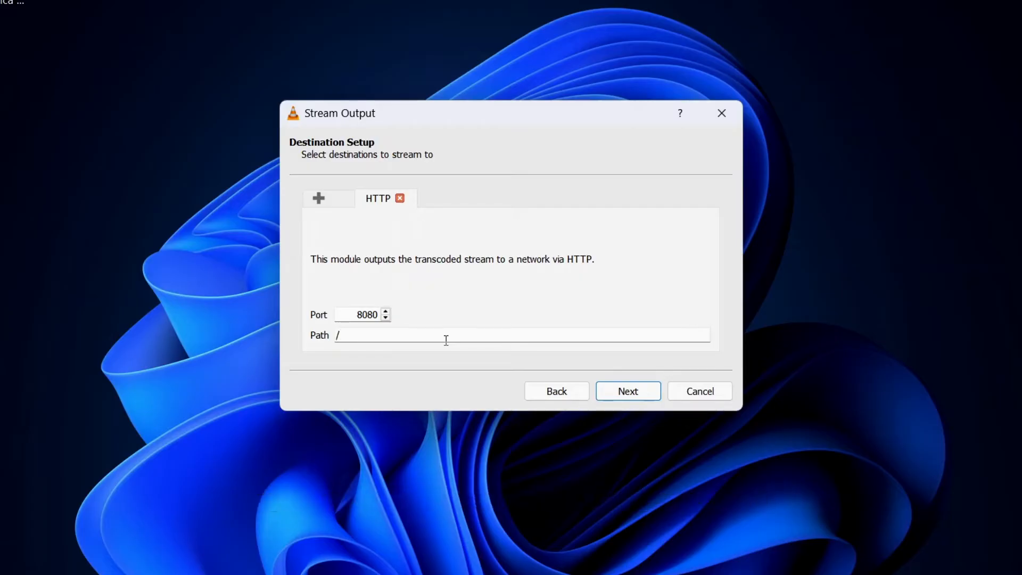
Step: Keep transcoding with the Video - H.264 + MP3 (MP4) profile and start the stream
click(627, 391)
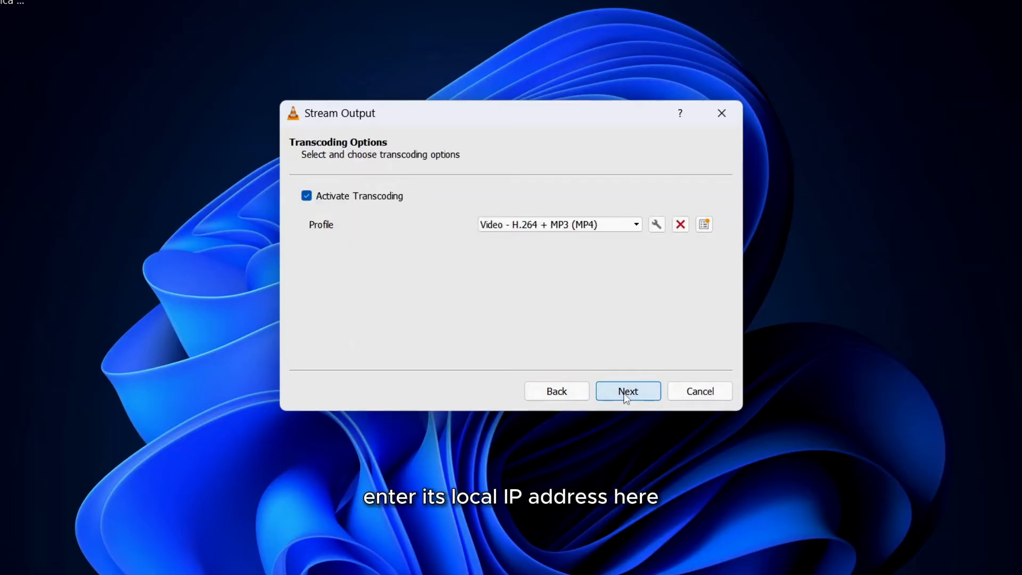
mouse_move(311, 202)
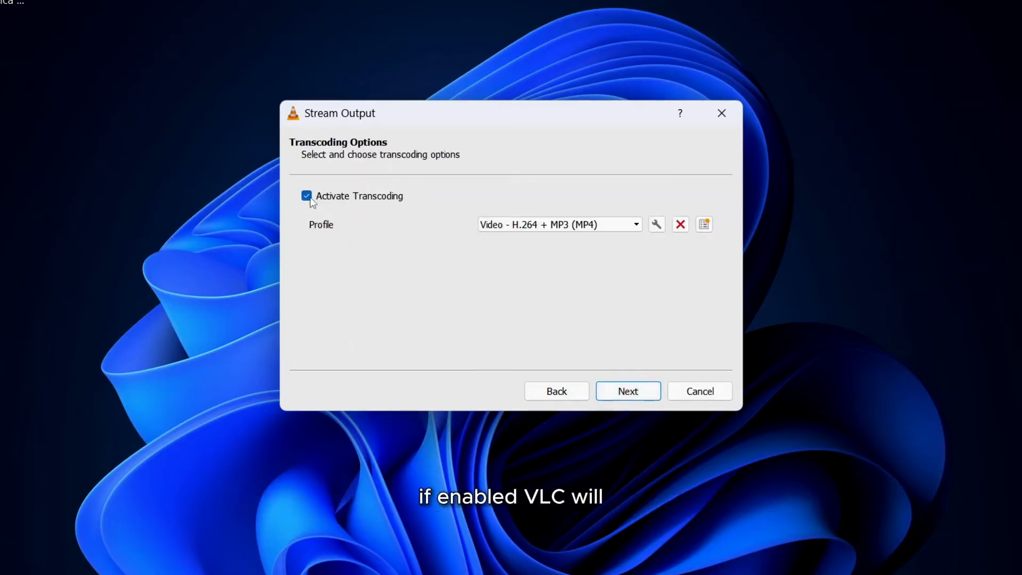
mouse_move(493, 239)
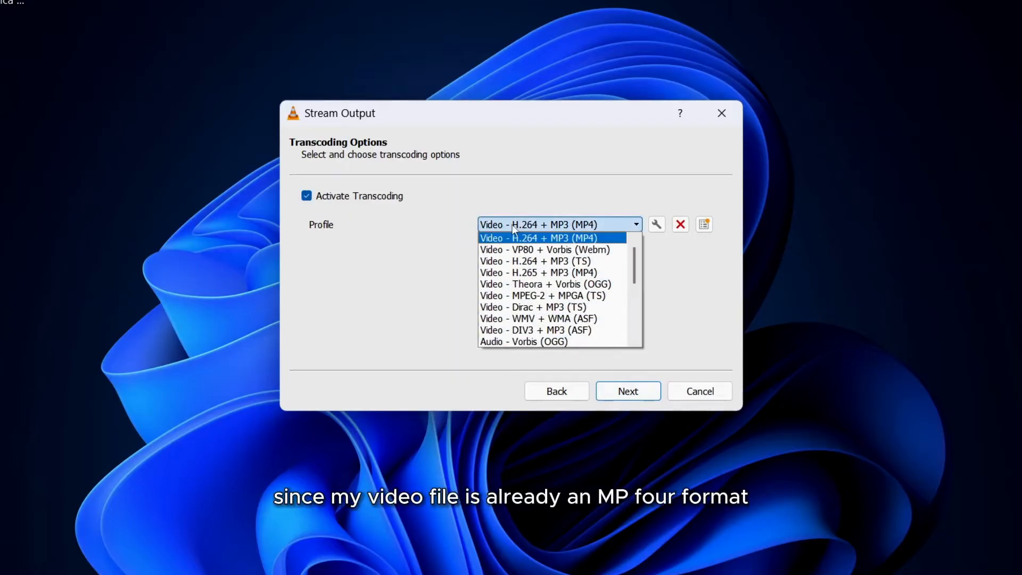
click(538, 237)
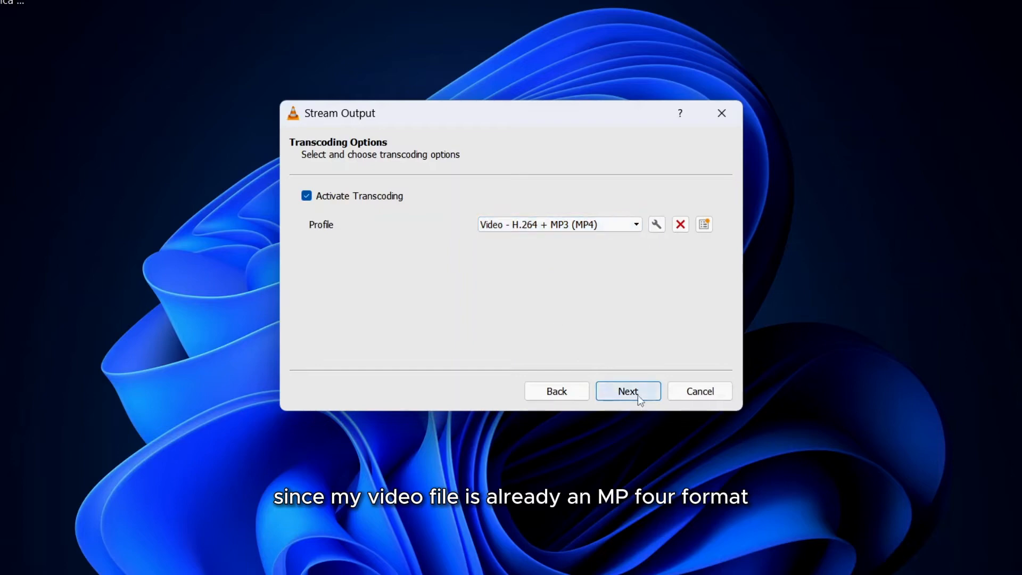
click(627, 391)
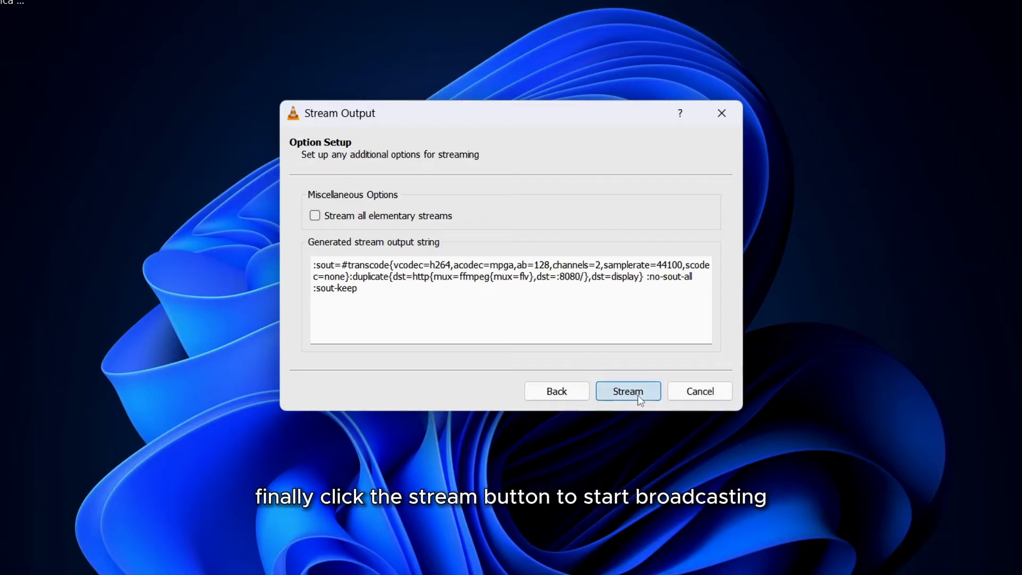
click(626, 390)
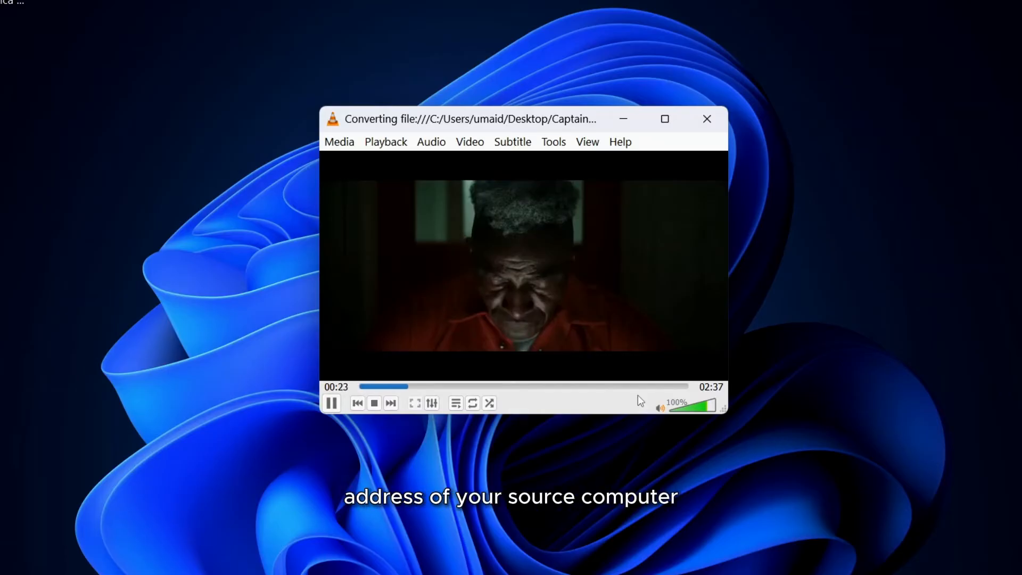
Step: Run ipconfig in Command Prompt and find the Wi-Fi IPv4 address 192.168.1.3
click(28, 555)
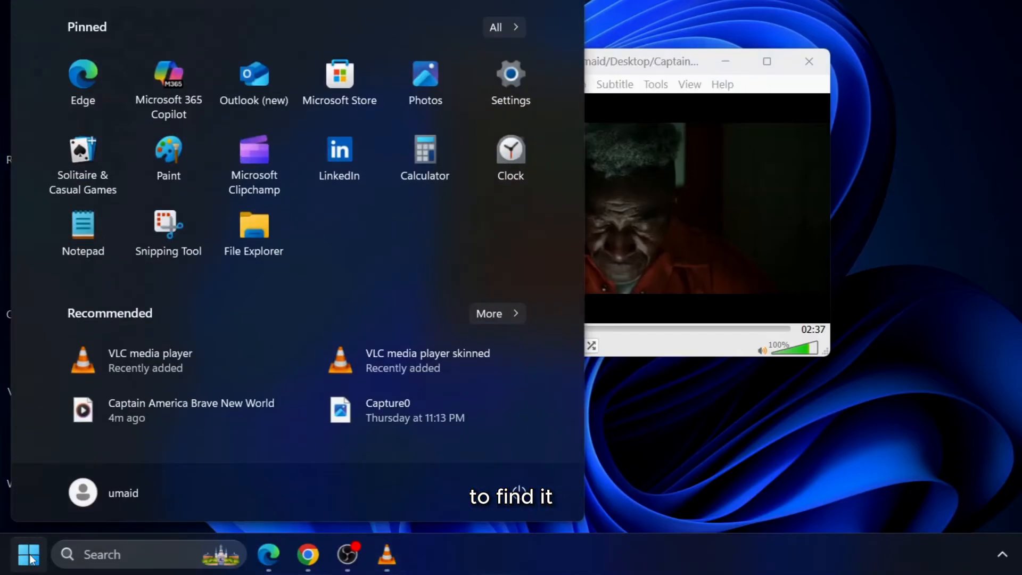
text(cmd)
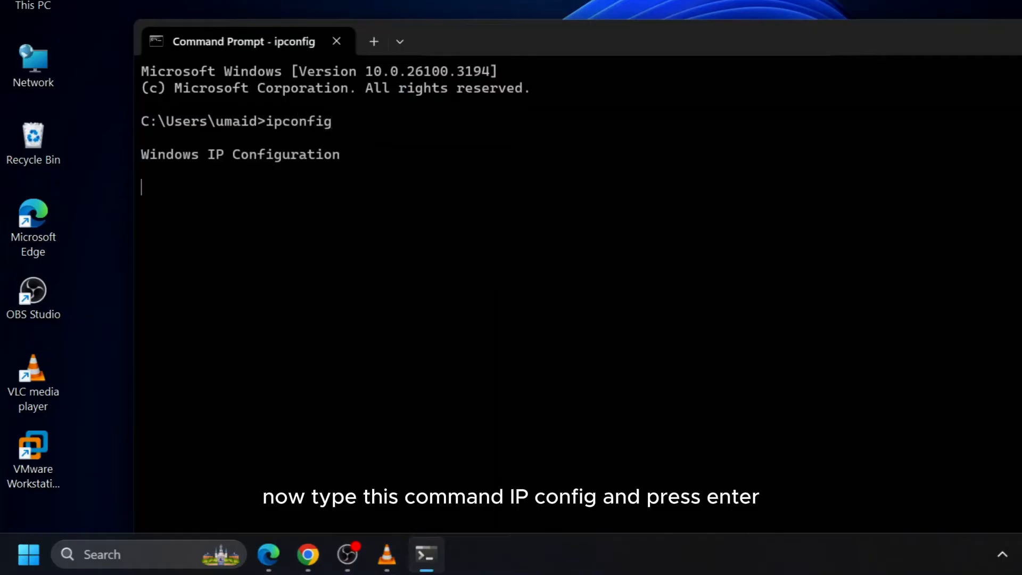
key(Return)
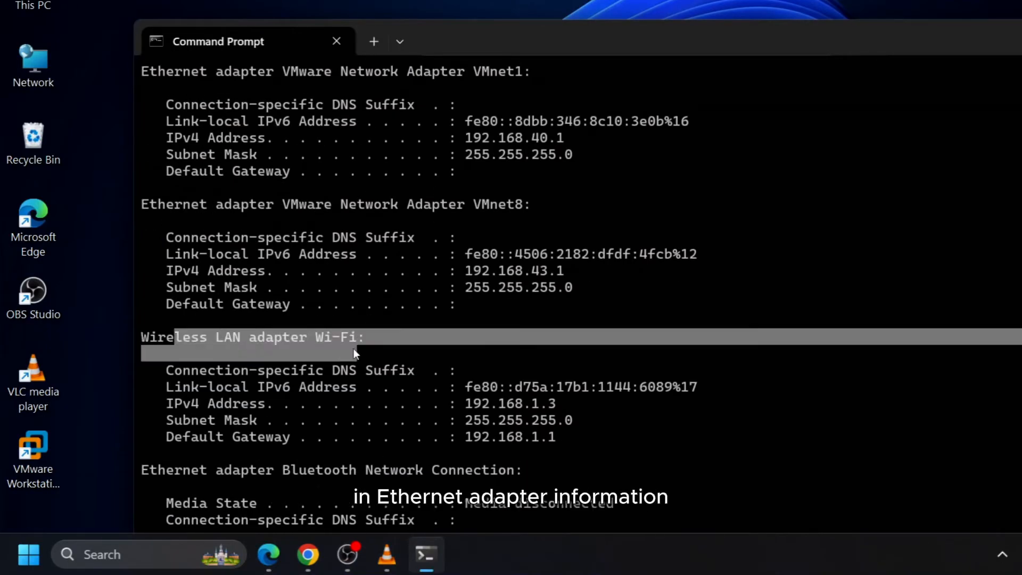
double_click(510, 403)
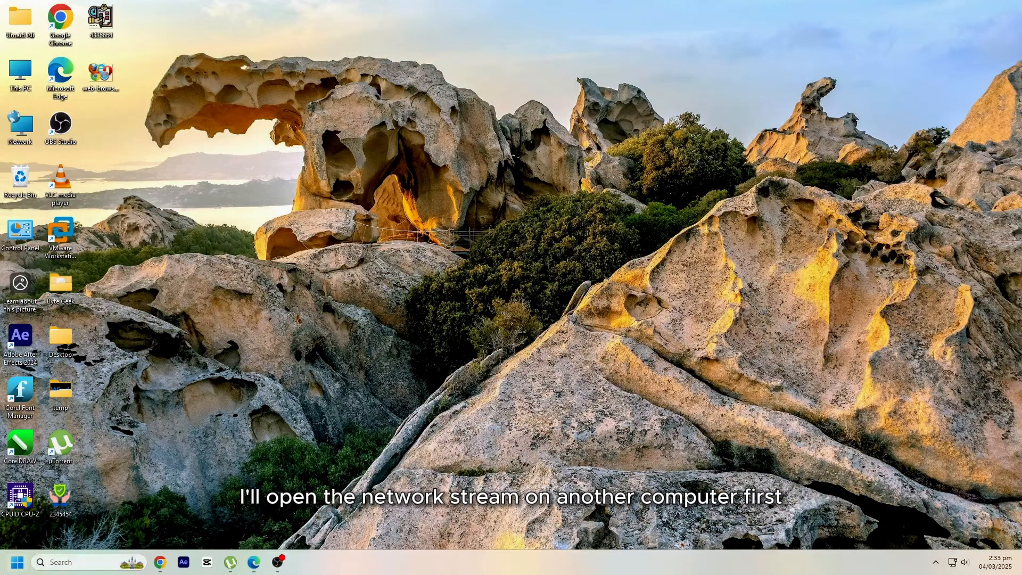
text(vlc media player)
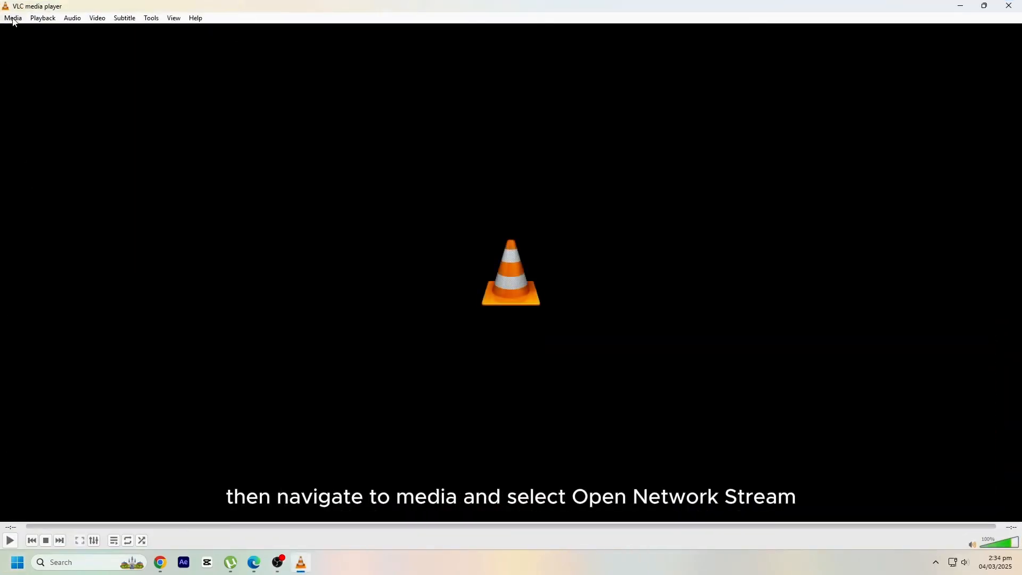
click(12, 18)
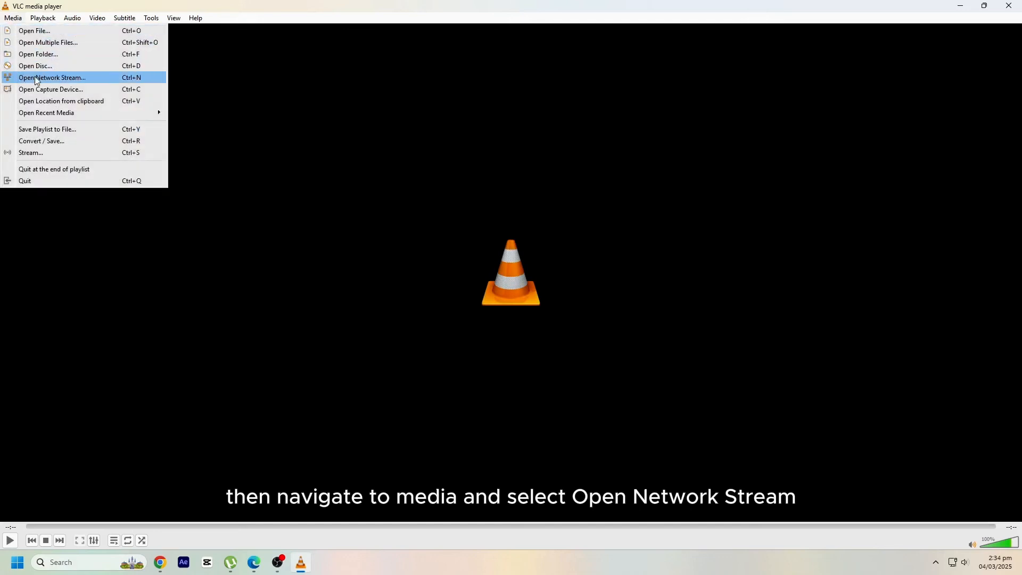
click(52, 77)
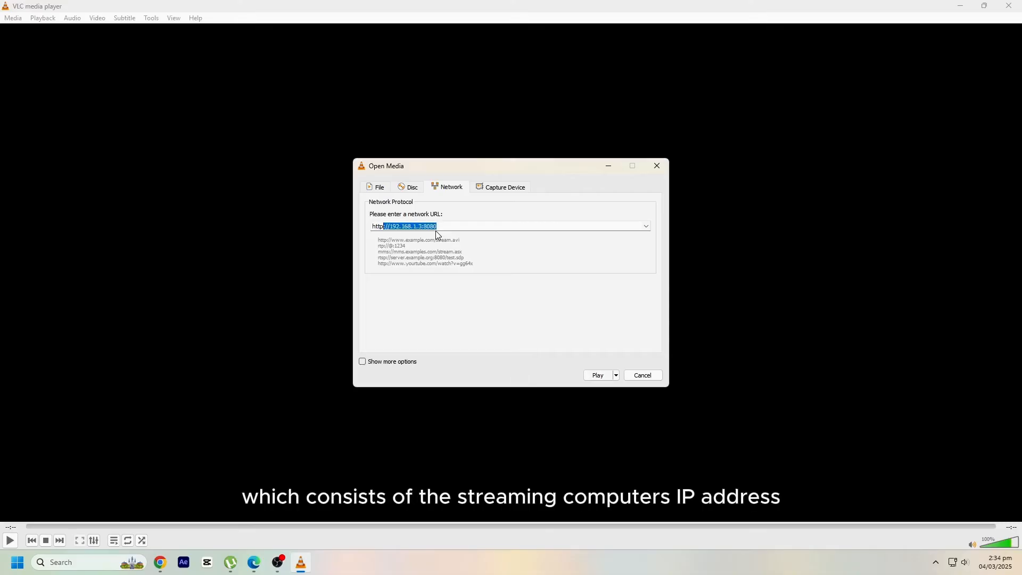
text(http://192)
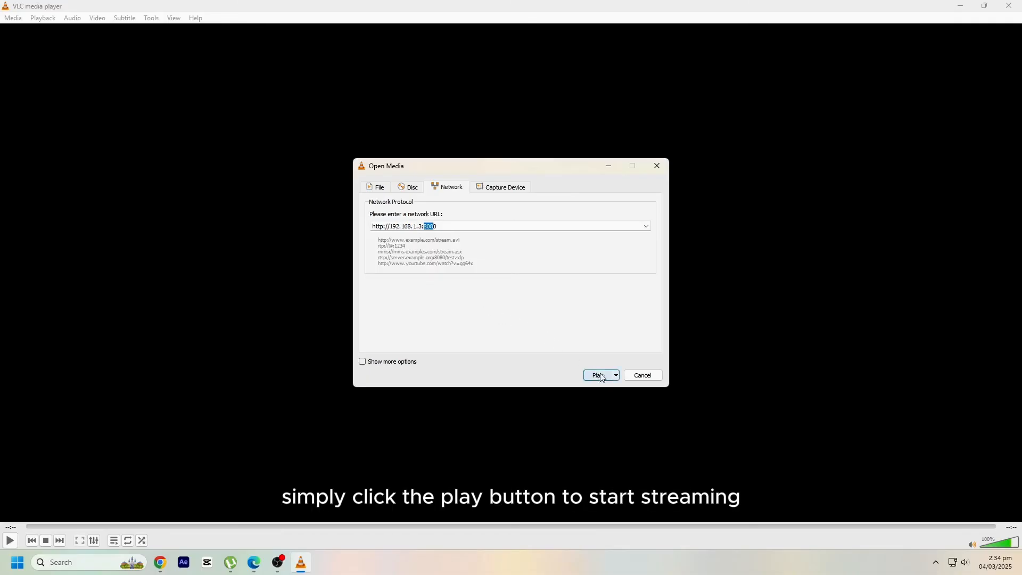
click(596, 374)
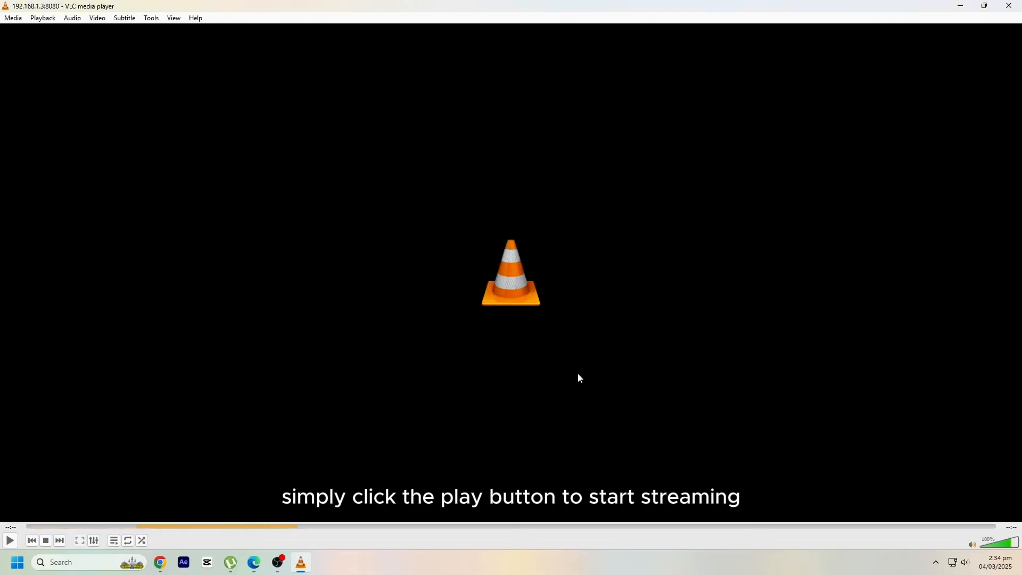
click(9, 539)
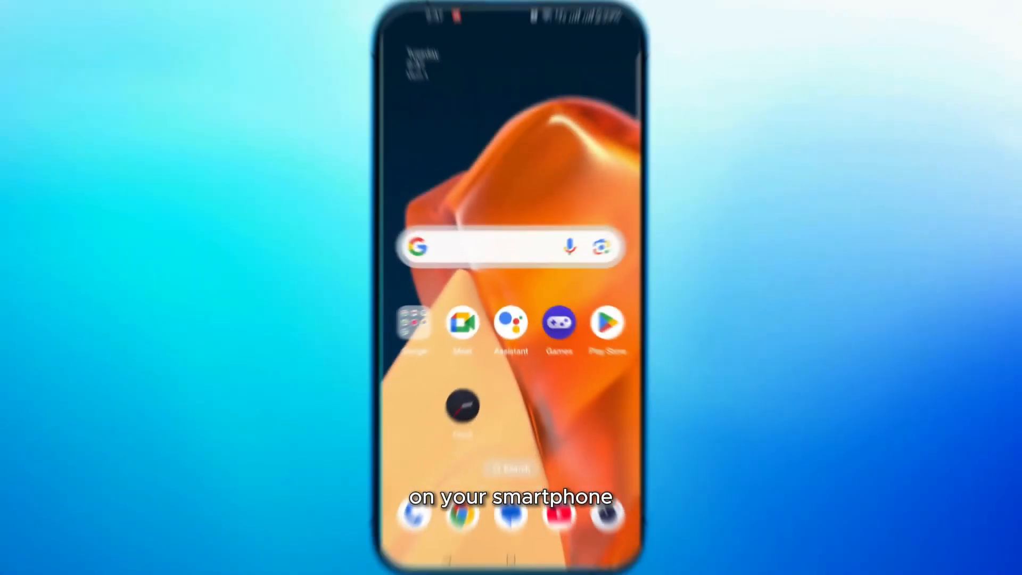
Step: Find and launch VLC for Android from the Play Store on the phone
click(607, 324)
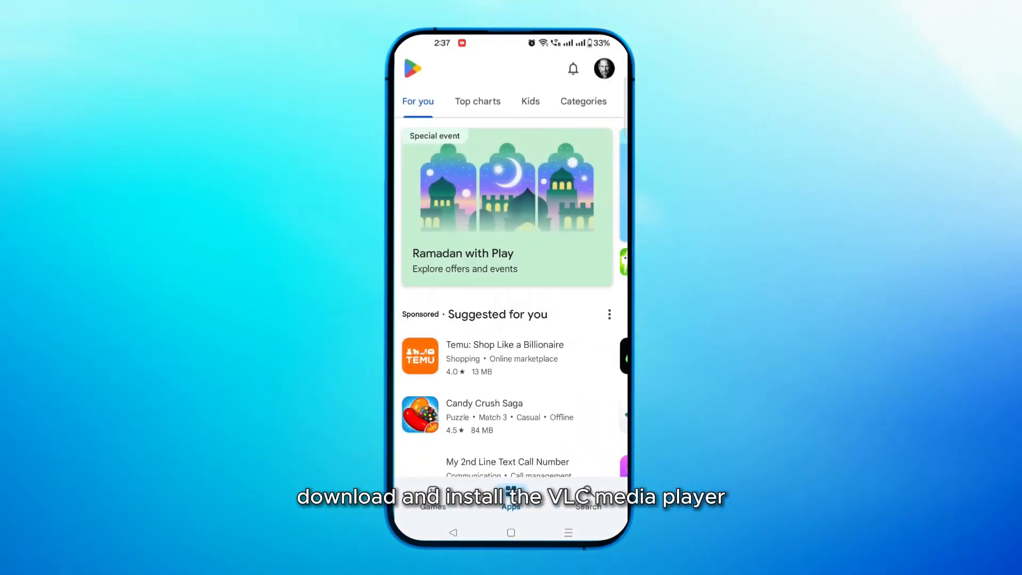
click(589, 498)
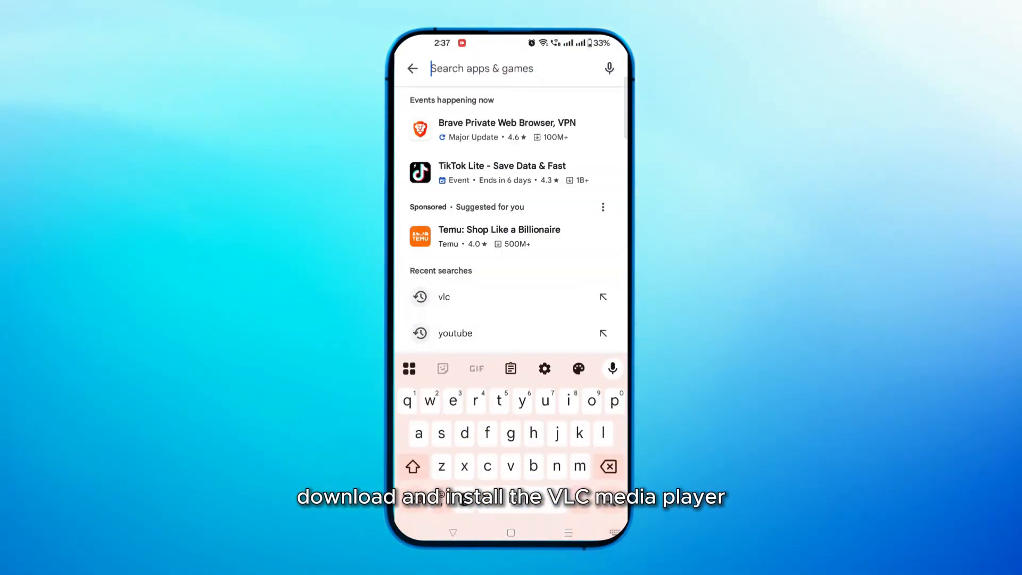
click(443, 298)
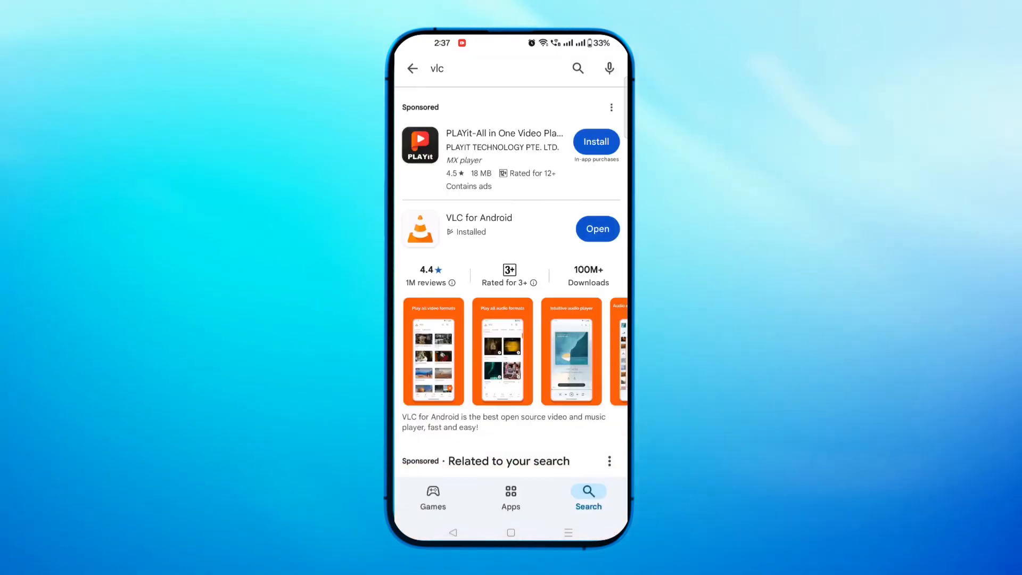
click(596, 229)
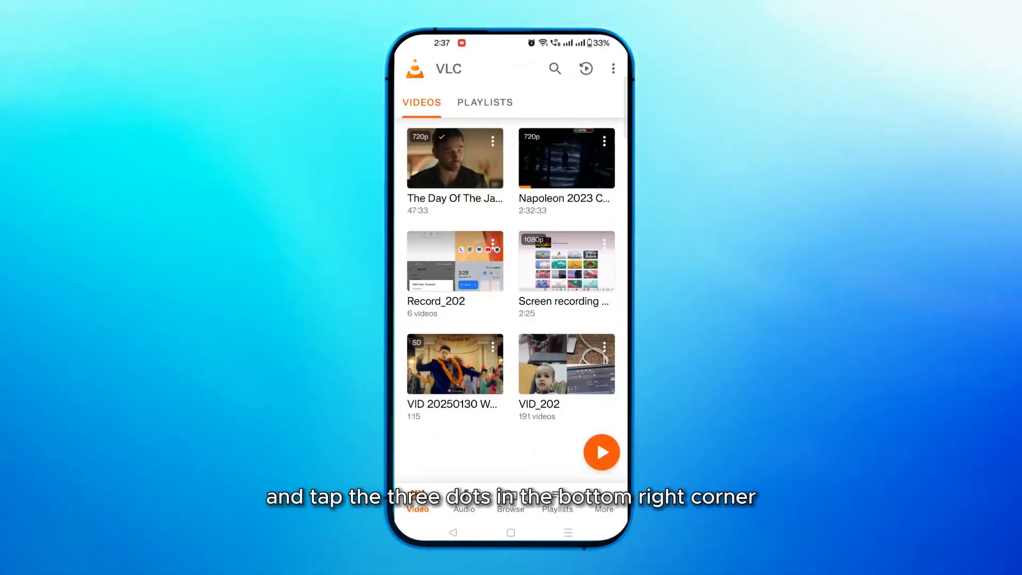
click(602, 505)
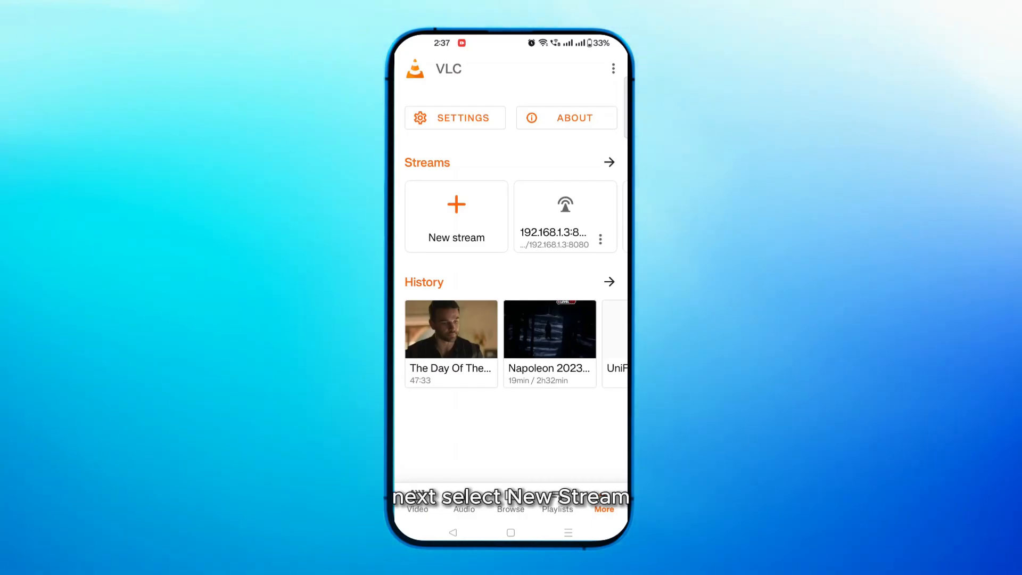
click(456, 217)
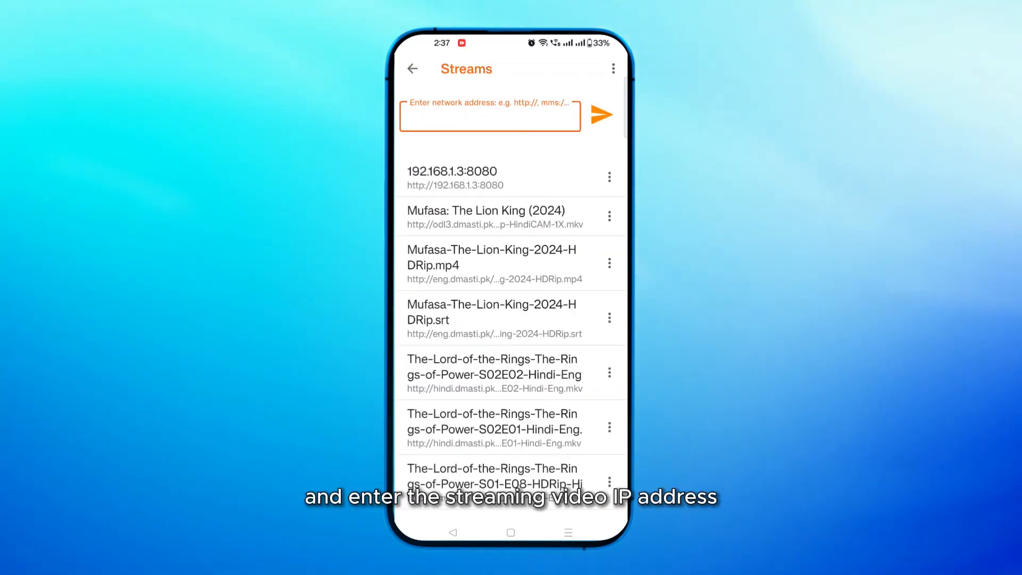
text(http://192.168.1.3:8080)
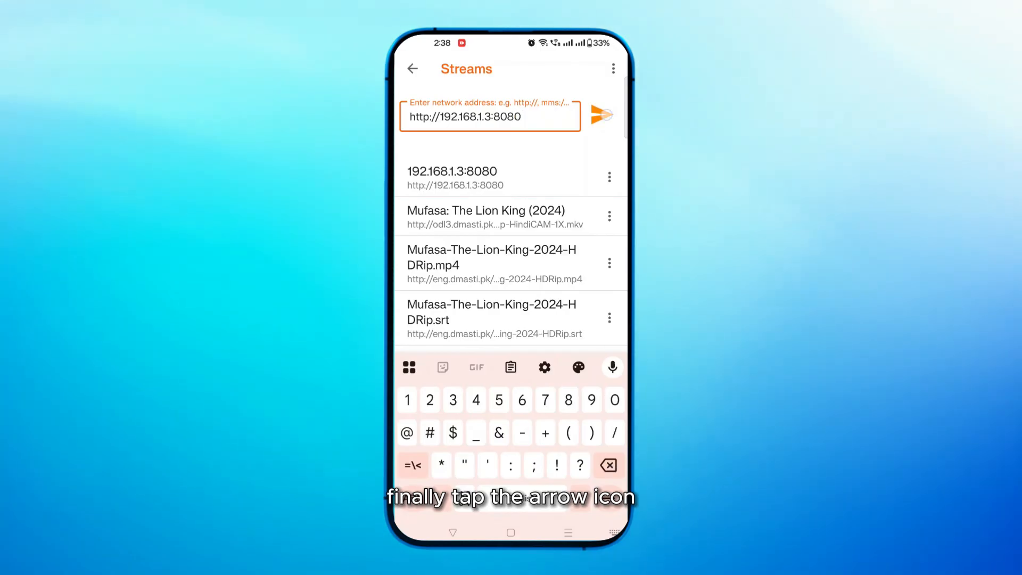
click(601, 115)
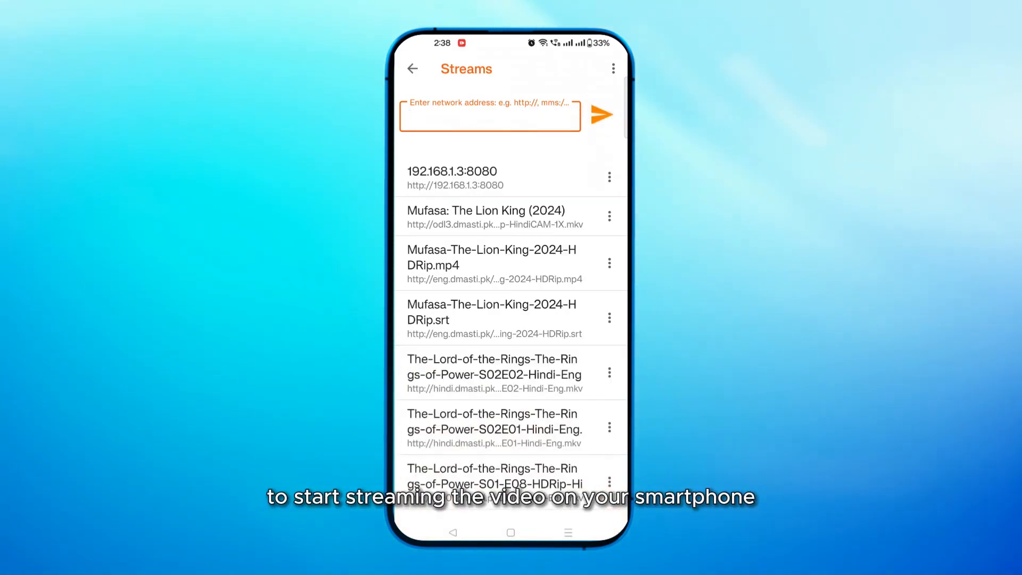